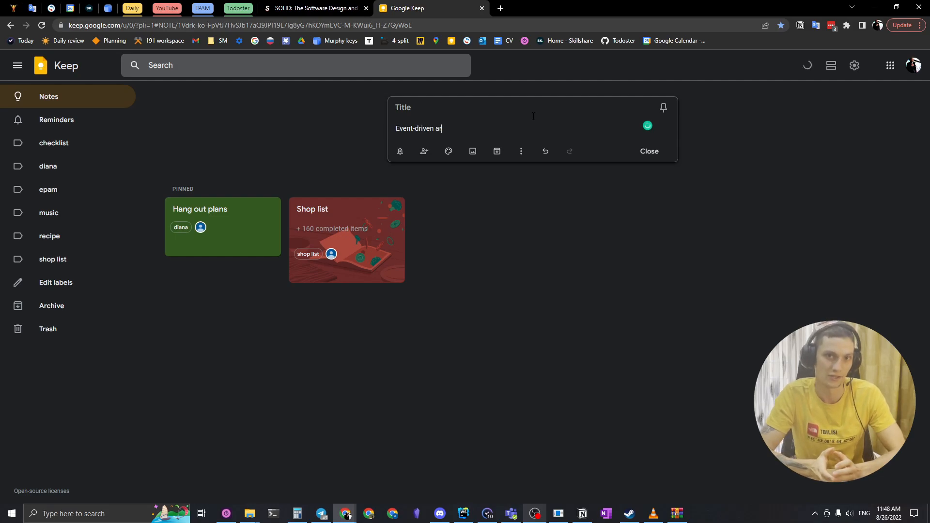
Step: Finish the 'Event-driven architecture' note in Google Keep and close it to save
{"action": "type", "text": "chi"}
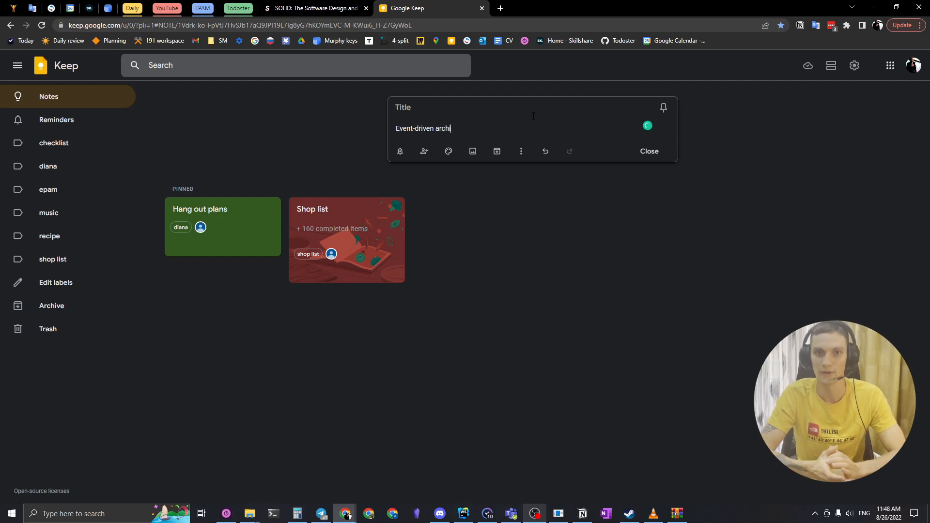
{"action": "type", "text": "tecture"}
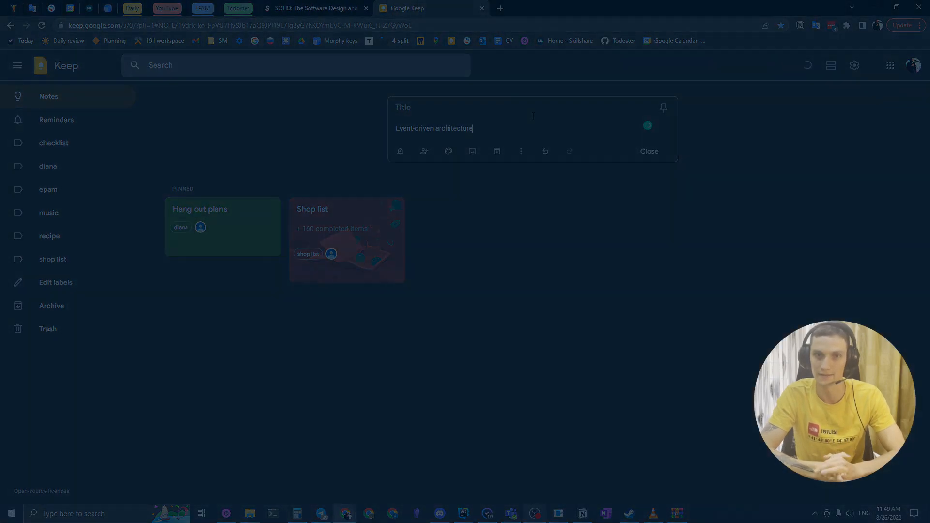
{"action": "left_click", "coordinate": [649, 150]}
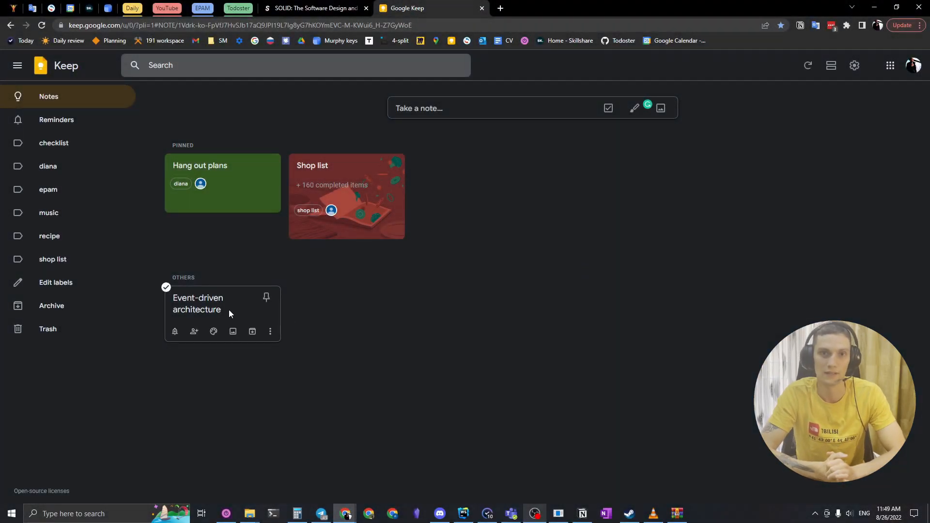
Step: Search the web for 'Event-driven architecture' and open the Solace article
{"action": "left_click", "coordinate": [197, 304]}
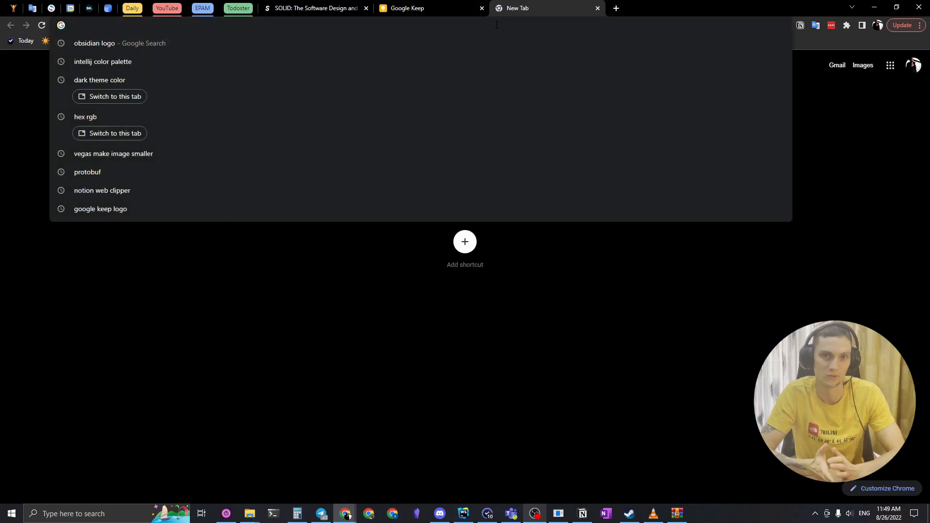
{"action": "type", "text": "Event-driven architecture"}
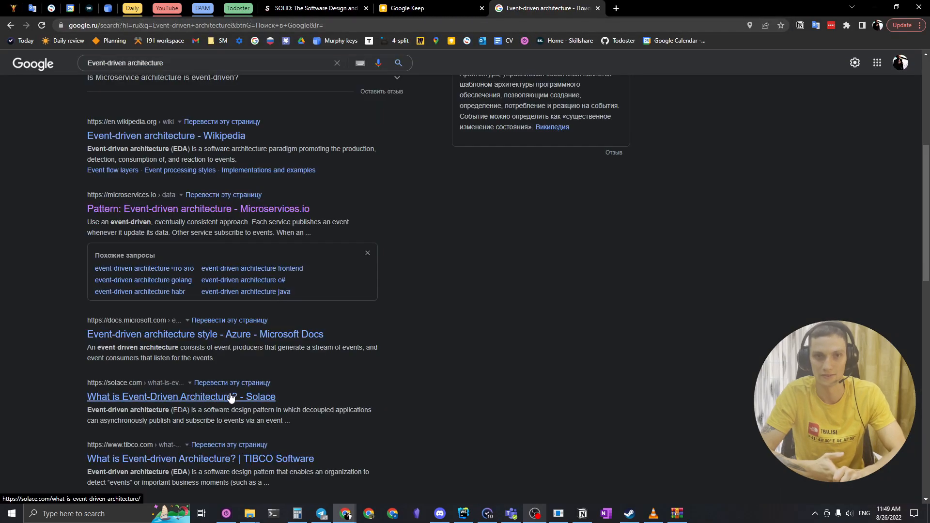
{"action": "left_click", "coordinate": [181, 397]}
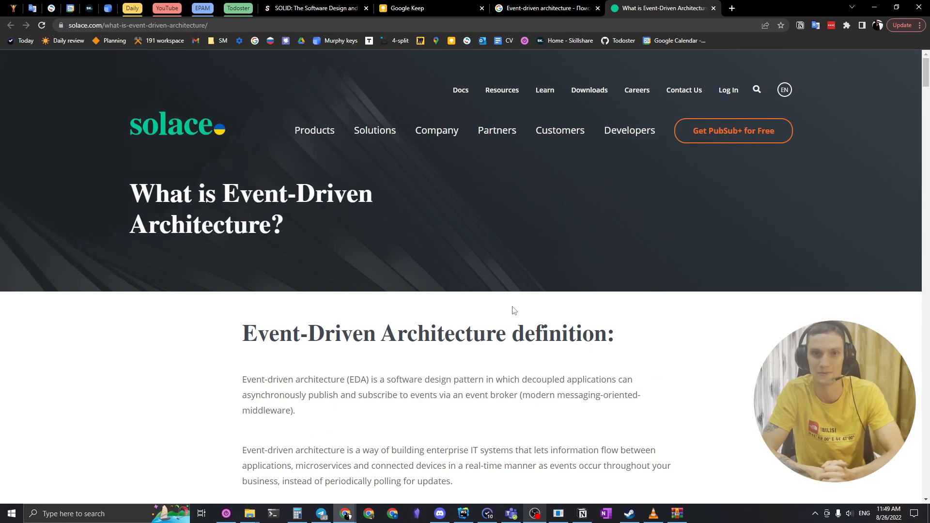
Step: Clip the Solace article into Media with Notion Web Clipper and open it in Notion
{"action": "scroll", "scroll_direction": "down", "scroll_amount": 3}
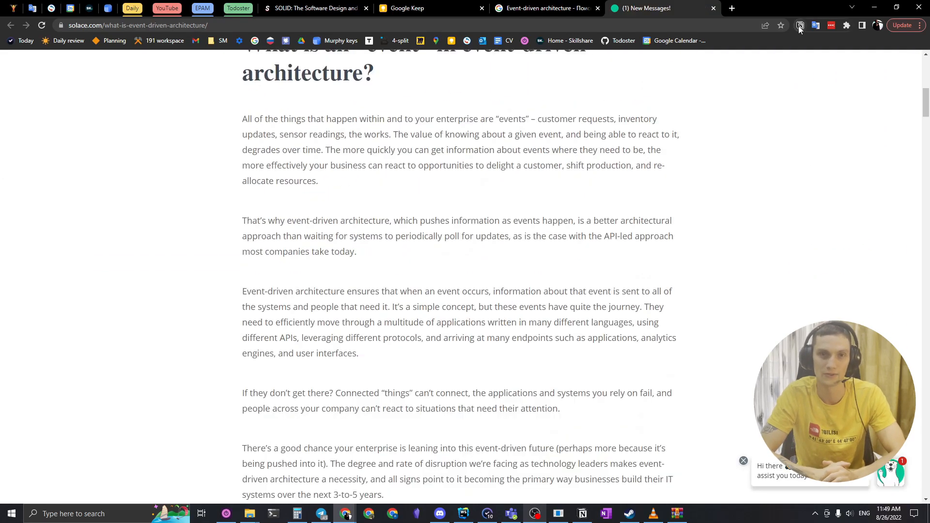
{"action": "left_click", "coordinate": [798, 25]}
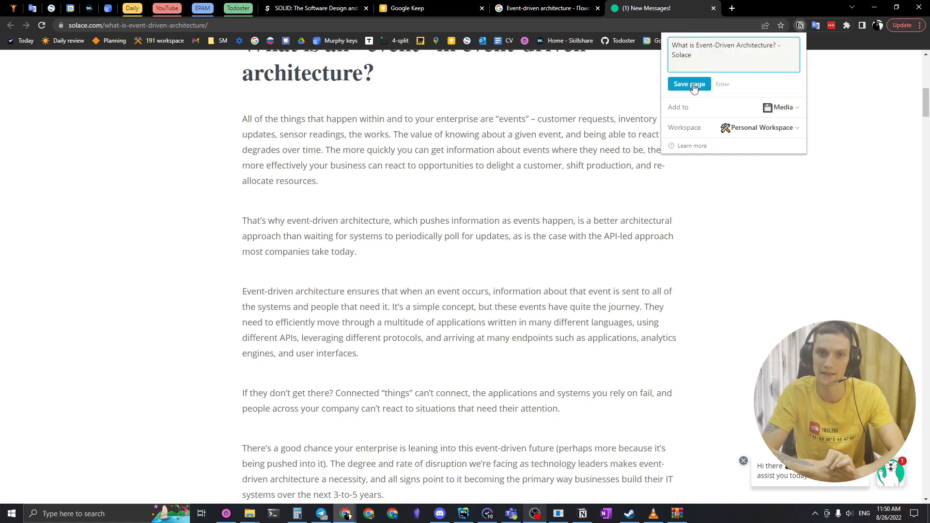
{"action": "left_click", "coordinate": [690, 83]}
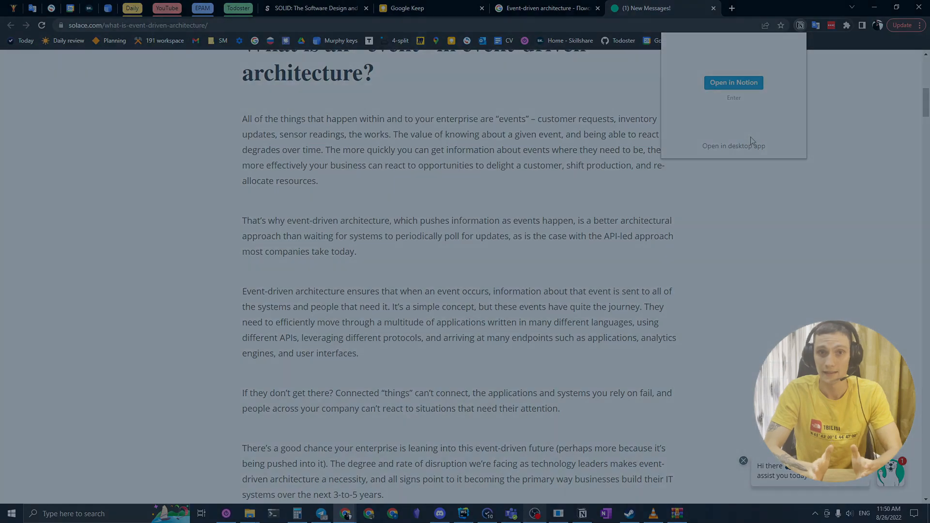
{"action": "left_click", "coordinate": [734, 82]}
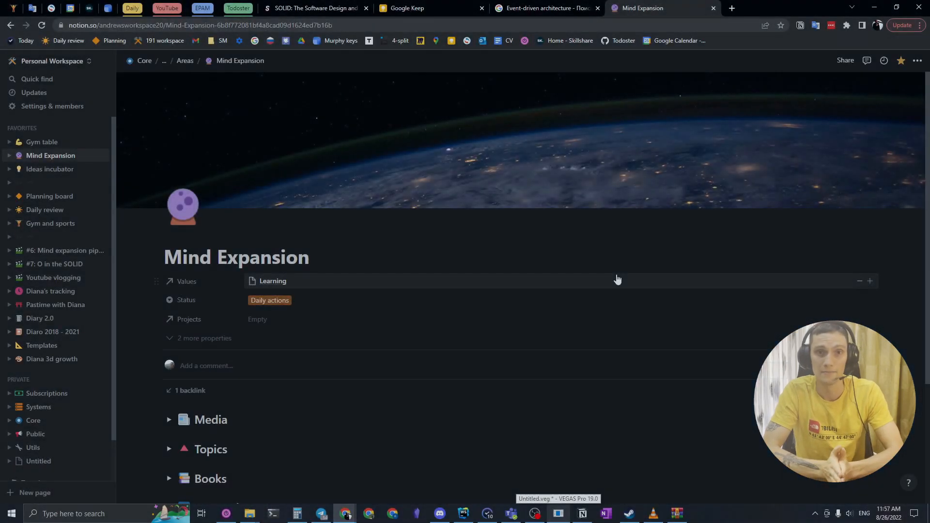
Step: Expand the Media toggle and enter 'arc' for the Software architecture topic on the Solace clip
{"action": "scroll", "scroll_direction": "down", "scroll_amount": 3}
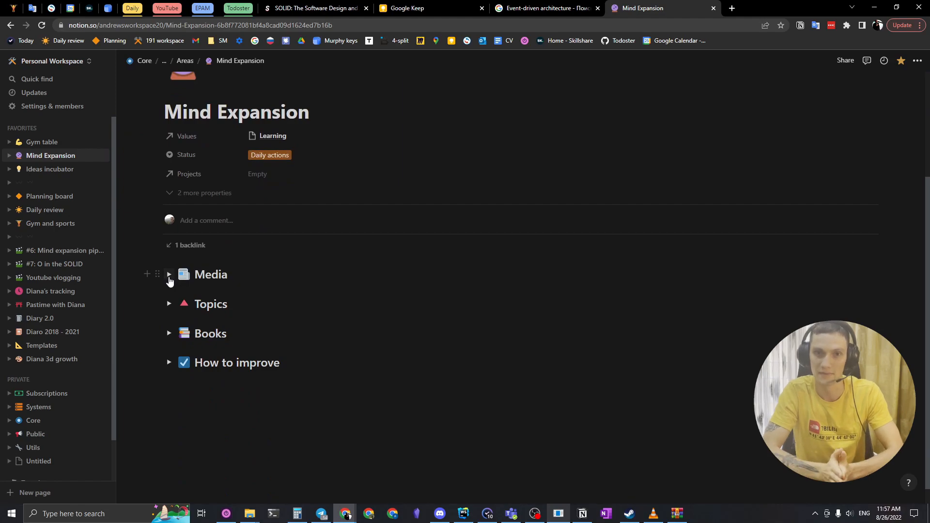
{"action": "left_click", "coordinate": [169, 274]}
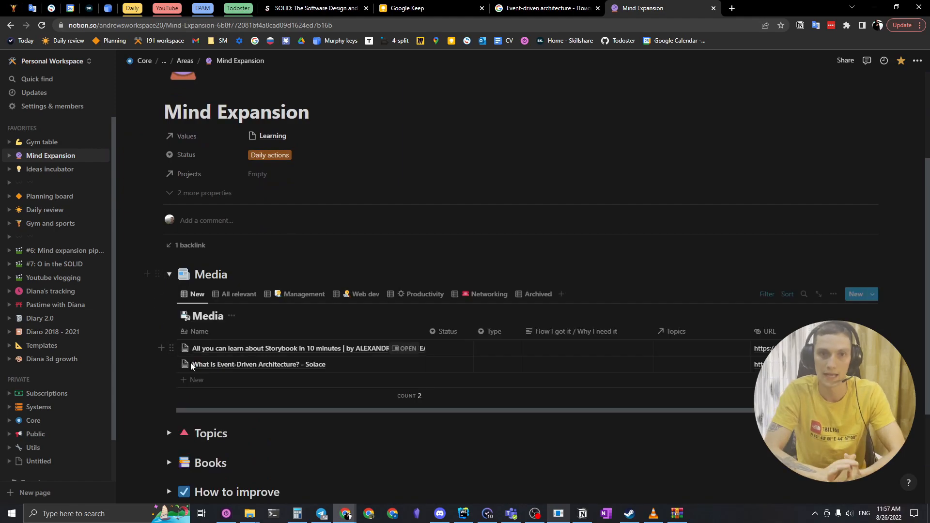
{"action": "type", "text": "architecture"}
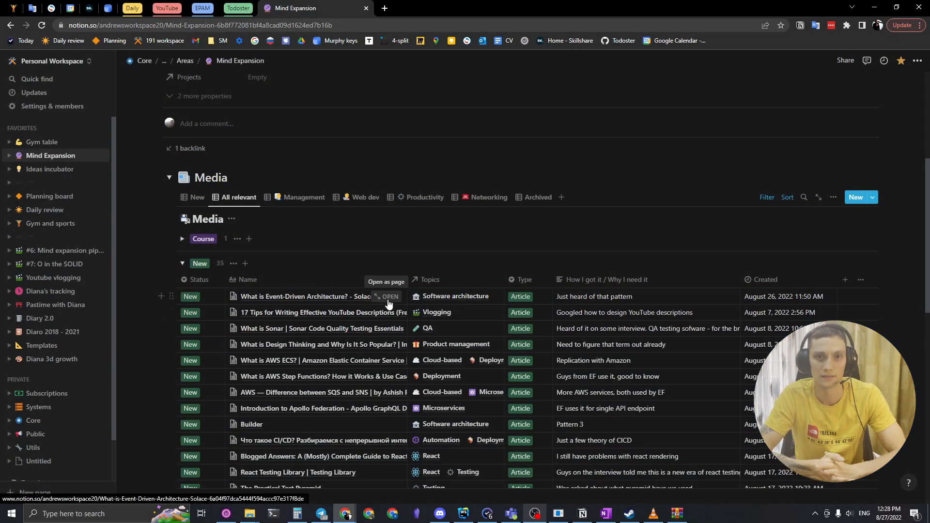
Step: Open the Solace clip as a peek page, read through it, then switch to Kindle highlights
{"action": "left_click", "coordinate": [390, 296]}
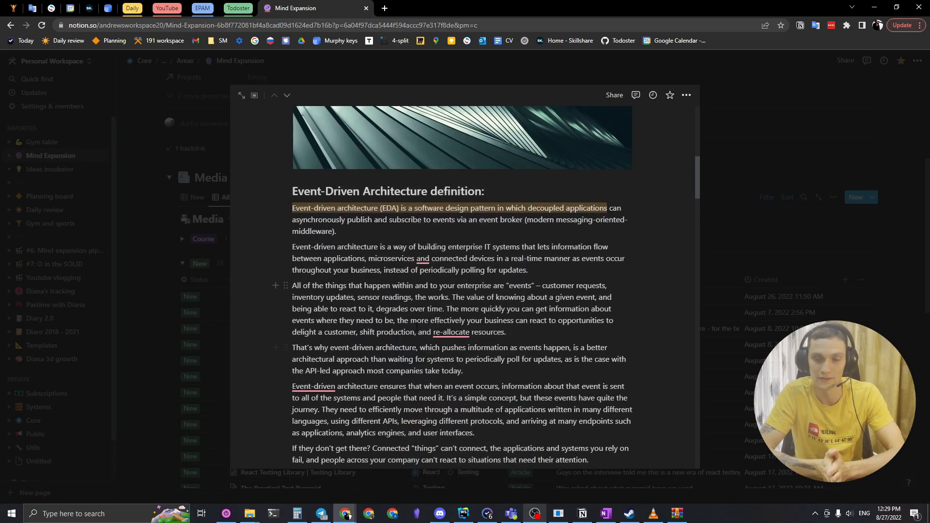
{"action": "scroll", "scroll_direction": "down", "scroll_amount": 3}
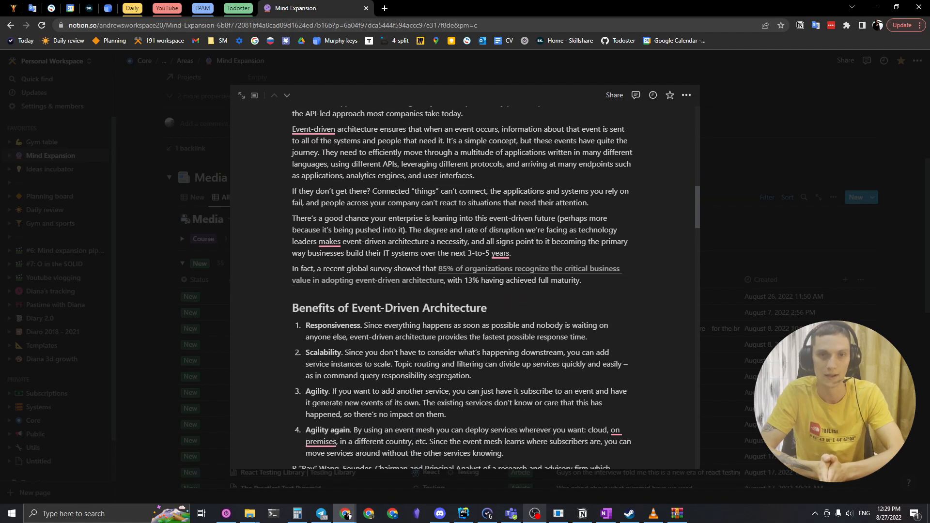
{"action": "scroll", "scroll_direction": "down", "scroll_amount": 3}
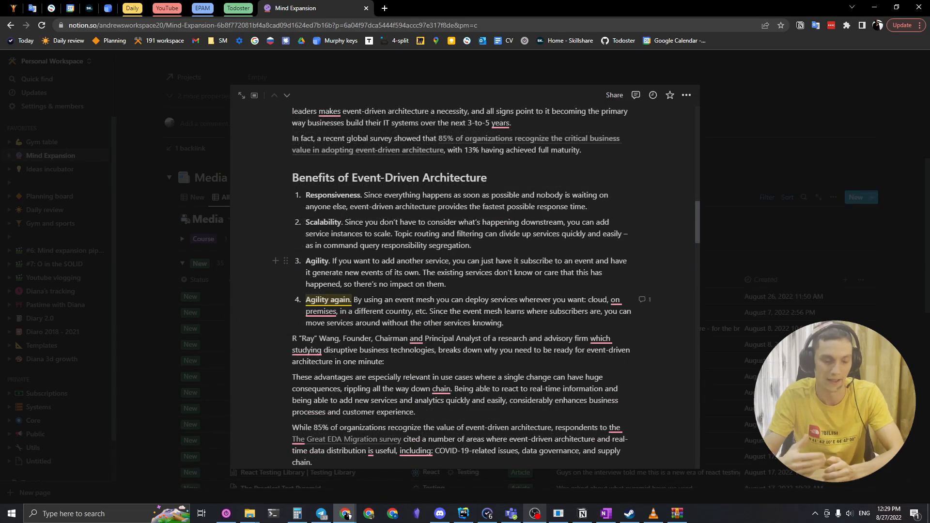
{"action": "scroll", "scroll_direction": "down", "scroll_amount": 3}
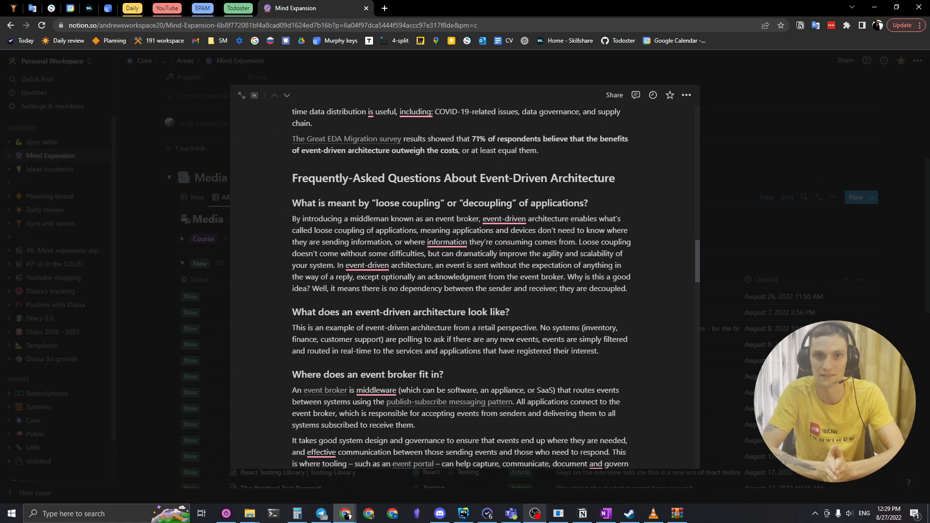
{"action": "scroll", "scroll_direction": "down", "scroll_amount": 3}
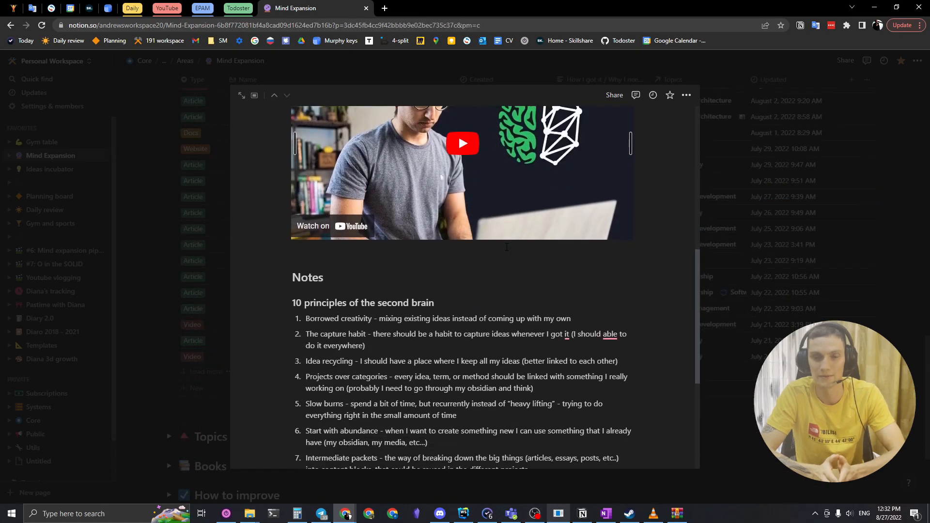
{"action": "scroll", "scroll_direction": "down", "scroll_amount": 3}
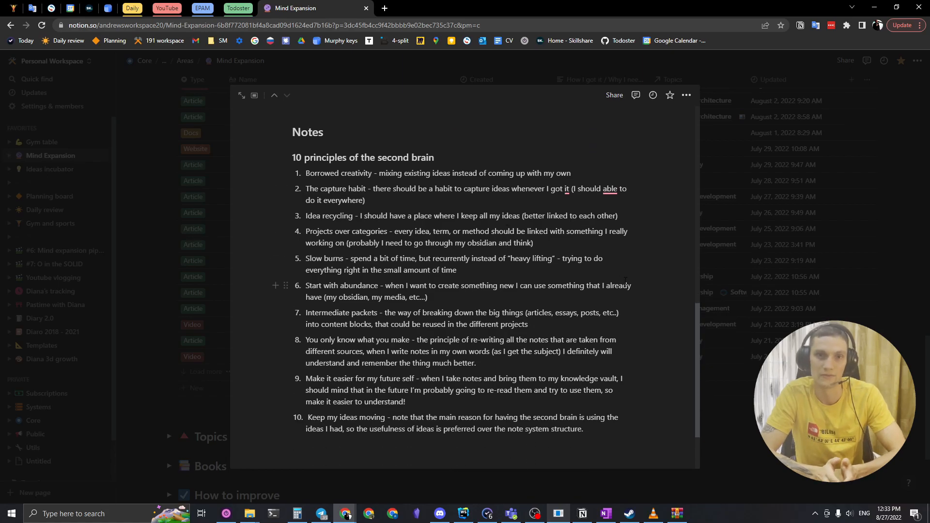
{"action": "left_click", "coordinate": [701, 514]}
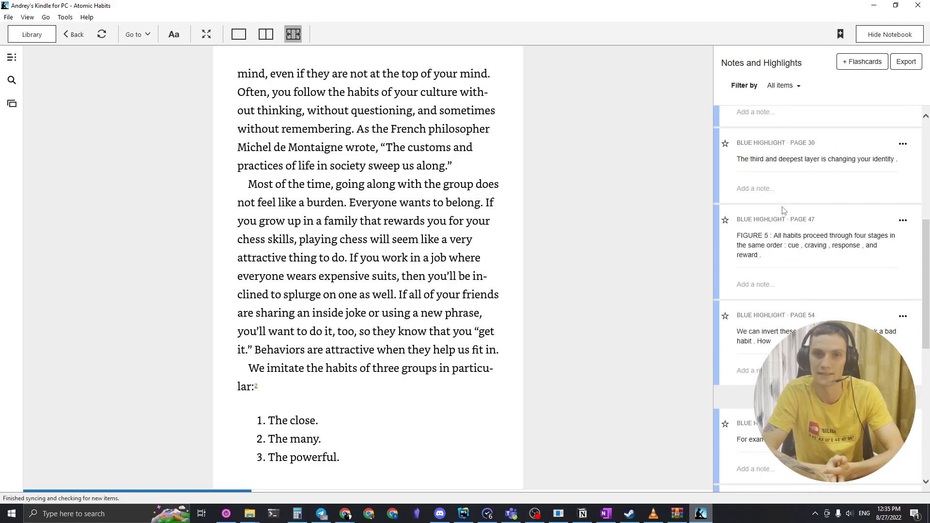
{"action": "scroll", "scroll_direction": "down", "scroll_amount": 3}
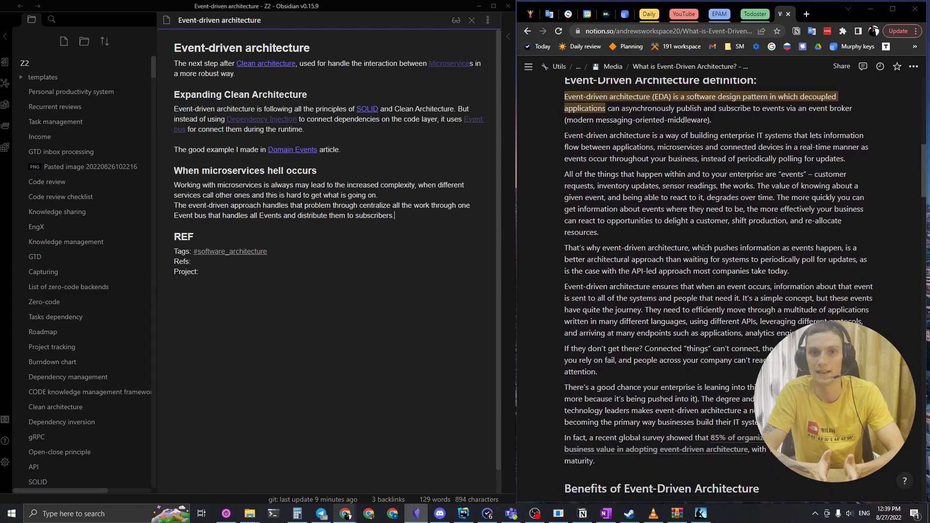
Step: Add an H4 'Benefits' heading on a new line below the microservices paragraph
{"action": "scroll", "scroll_direction": "down", "scroll_amount": 3}
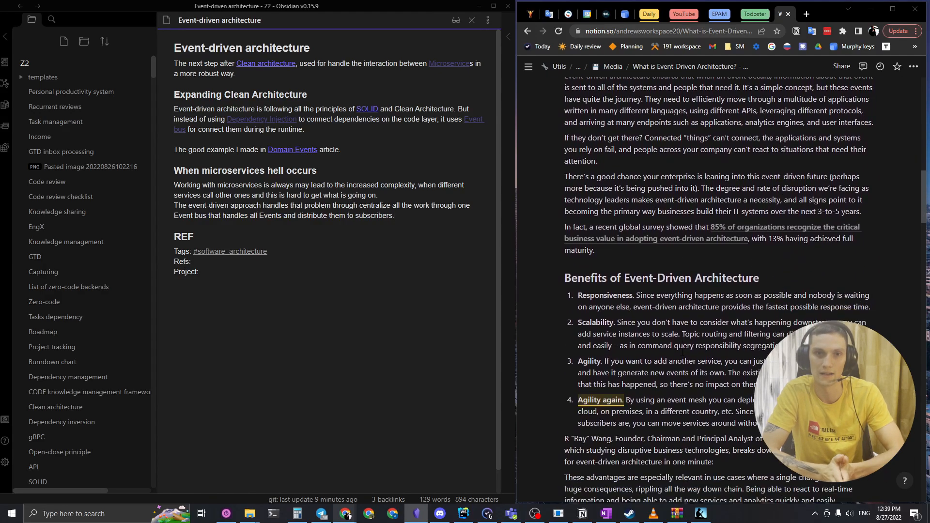
{"action": "left_click", "coordinate": [601, 400]}
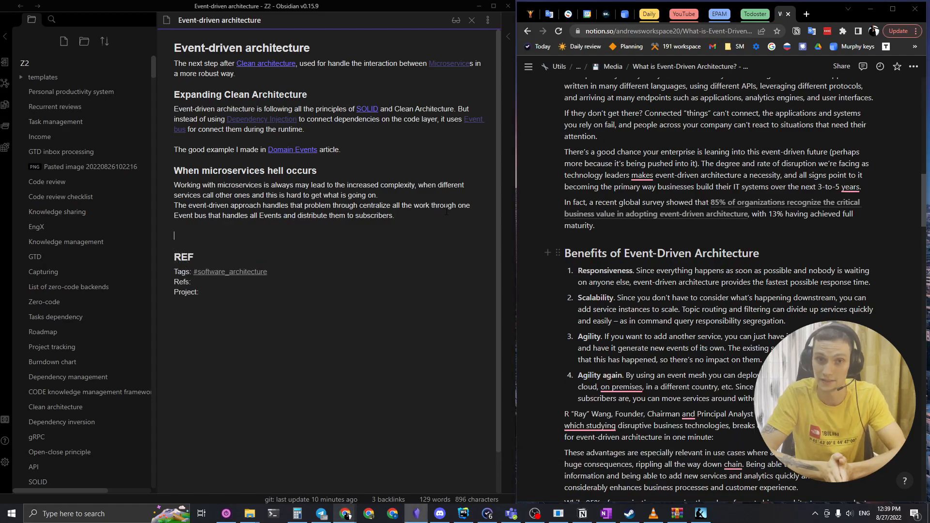
{"action": "type", "text": "####"}
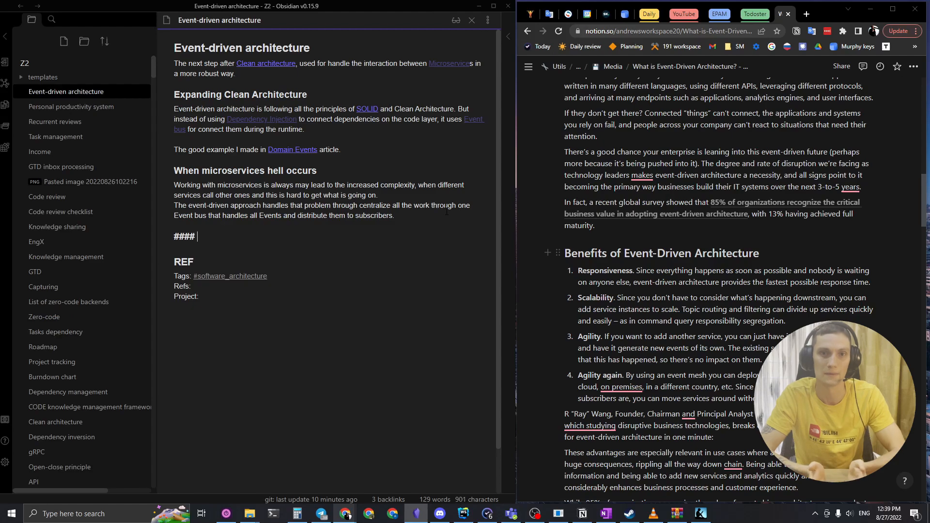
{"action": "type", "text": "Benefits"}
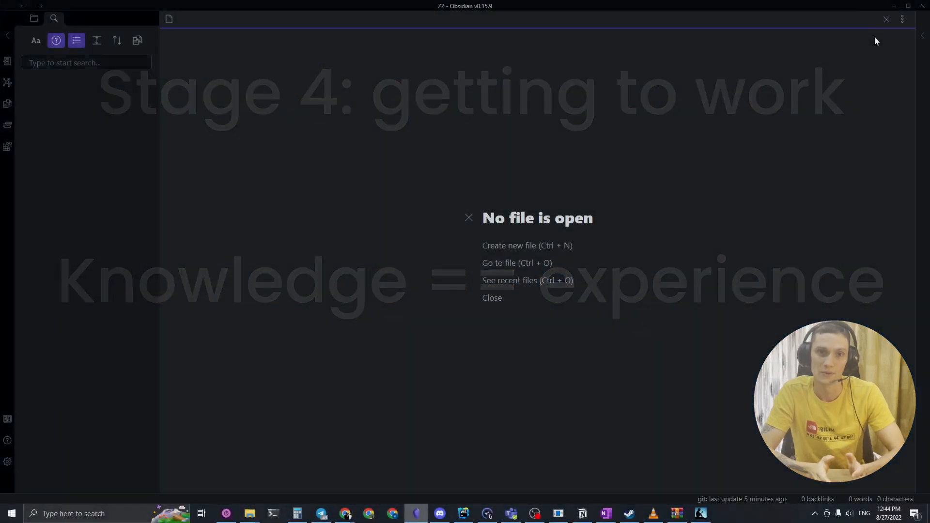
Step: Search the vault for 'event' and reopen the Event-driven architecture note
{"action": "left_click", "coordinate": [86, 62]}
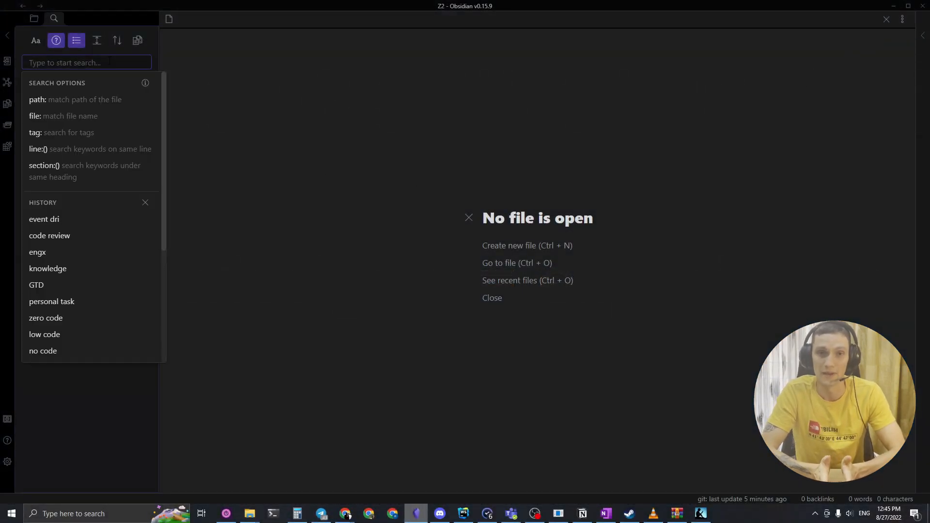
{"action": "type", "text": "event-drive"}
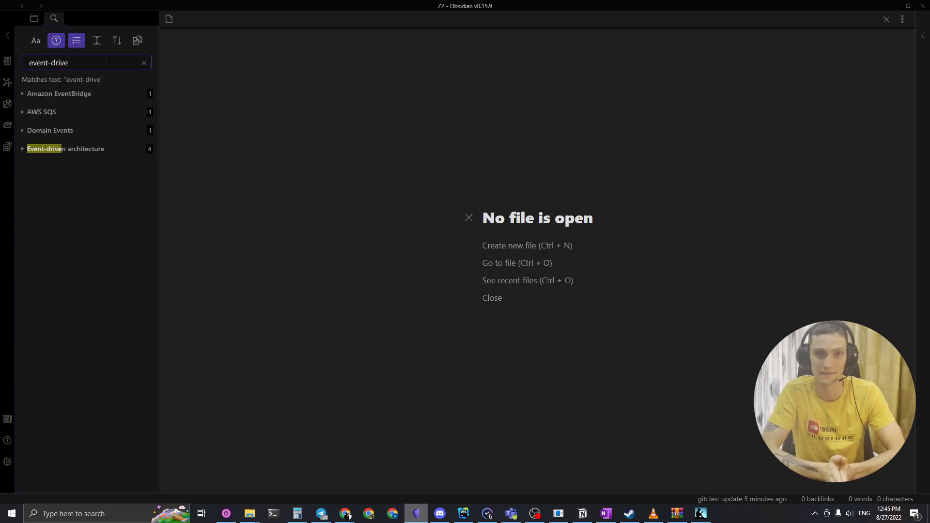
{"action": "left_click", "coordinate": [65, 148]}
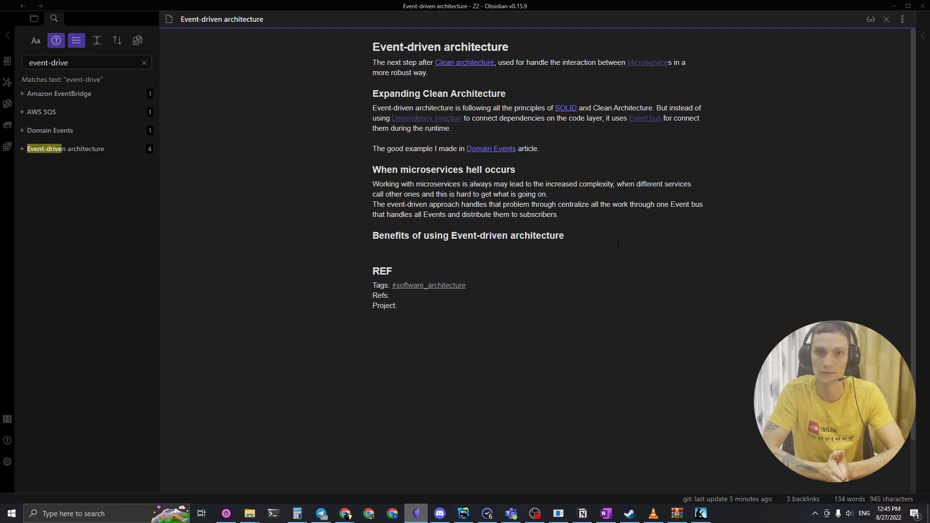
{"action": "mouse_move", "coordinate": [789, 50]}
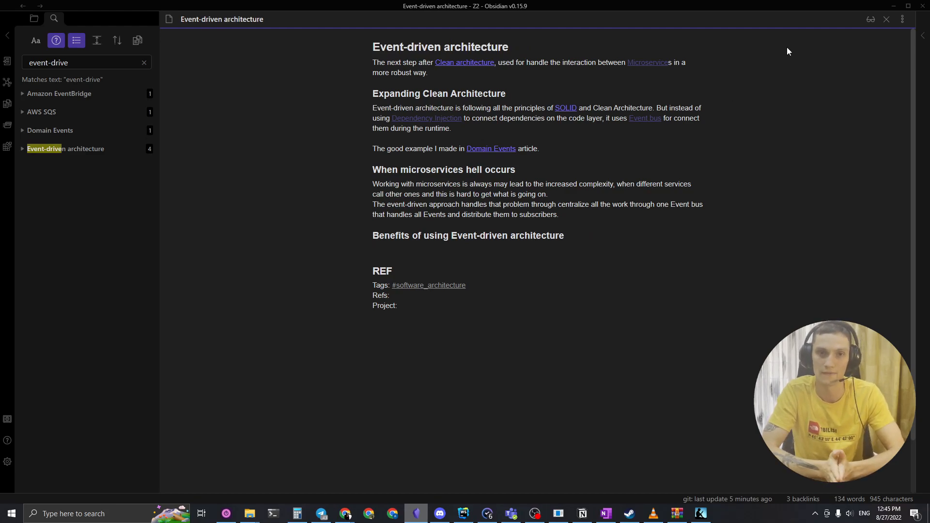
Step: Switch to Notion's Mind Expansion page and scroll through the 42-entry Topics table
{"action": "left_click", "coordinate": [345, 513]}
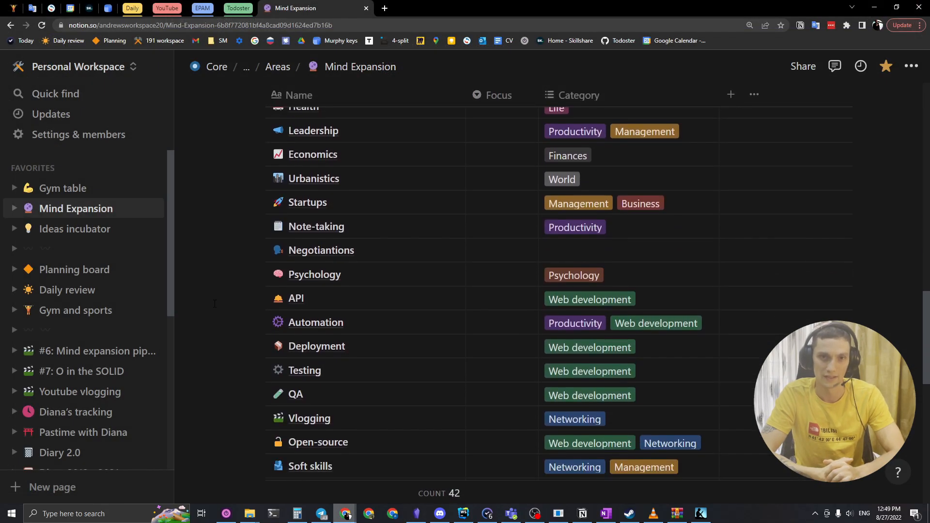
{"action": "scroll", "scroll_direction": "down", "scroll_amount": 3}
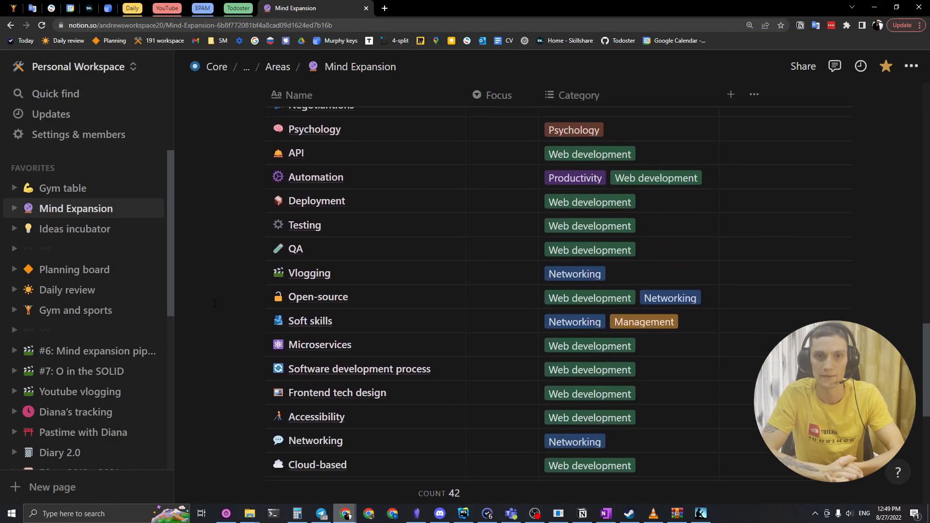
{"action": "scroll", "scroll_direction": "down", "scroll_amount": 3}
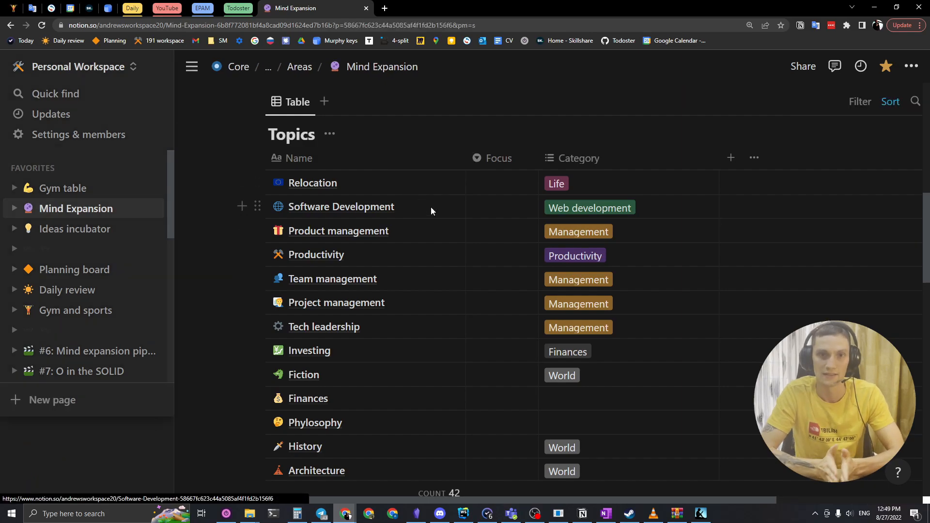
Step: Give Software Development a High Focus and scroll to the end of the Topics table
{"action": "left_click", "coordinate": [341, 207]}
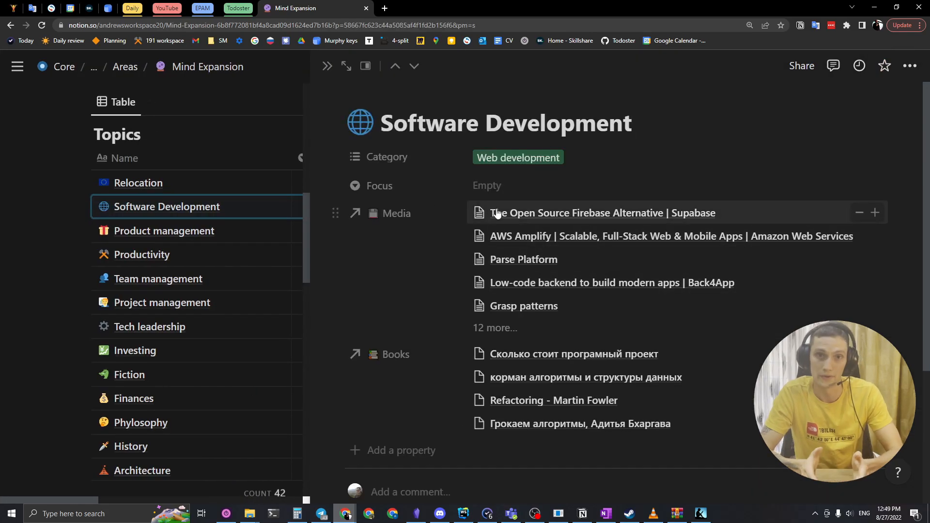
{"action": "left_click", "coordinate": [487, 186]}
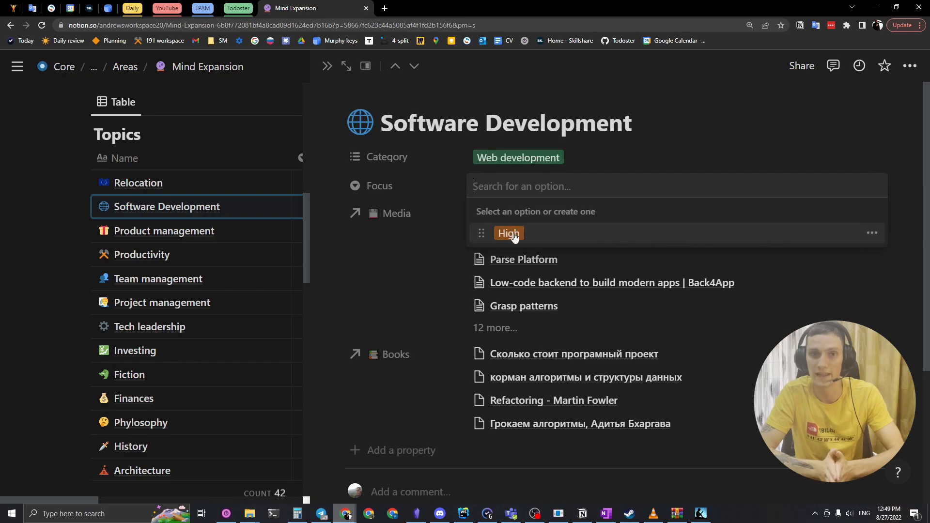
{"action": "mouse_move", "coordinate": [554, 236]}
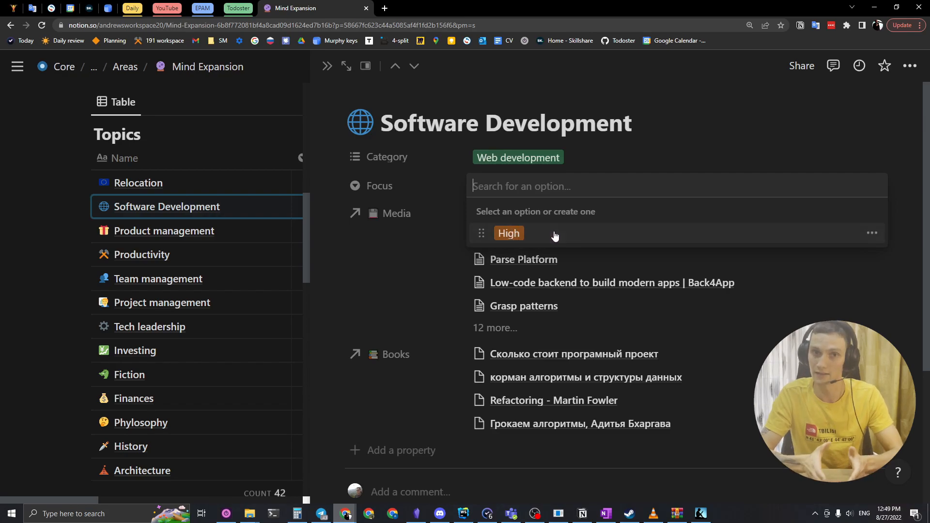
{"action": "left_click", "coordinate": [509, 233]}
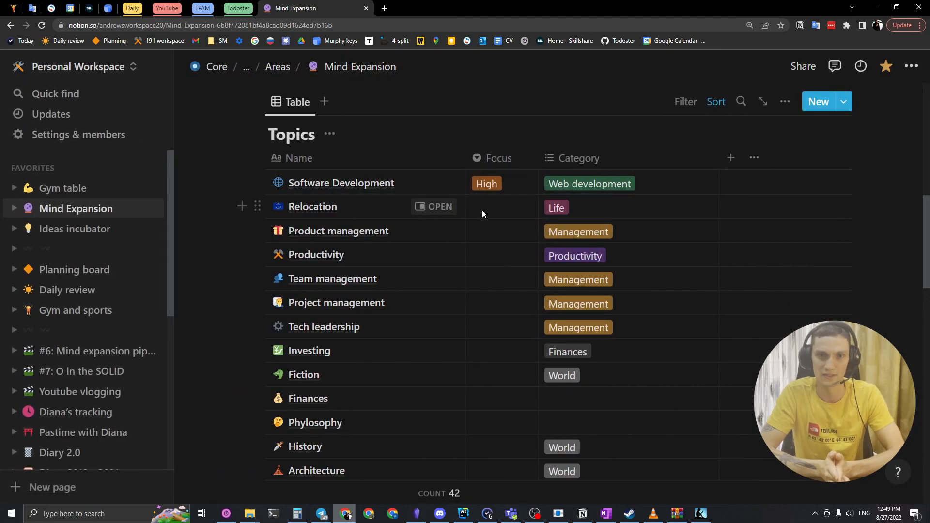
{"action": "mouse_move", "coordinate": [237, 198]}
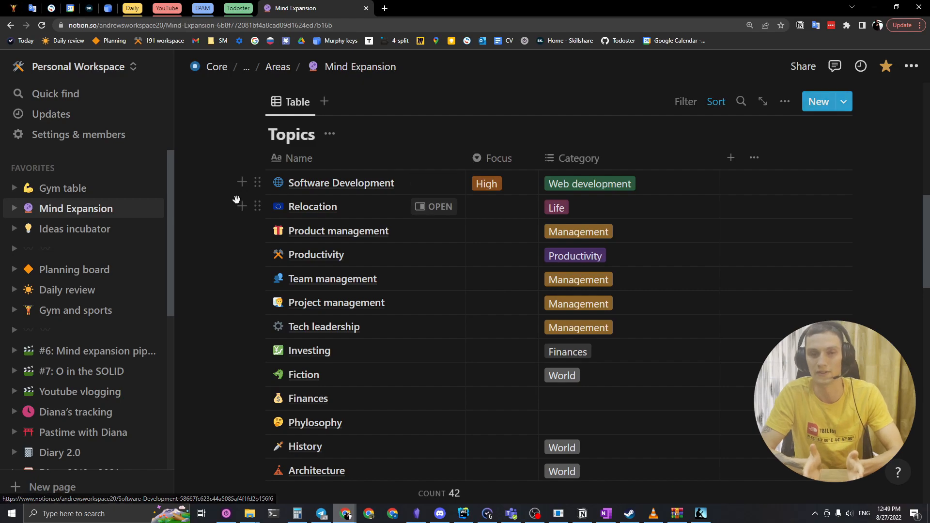
{"action": "scroll", "scroll_direction": "down", "scroll_amount": 3}
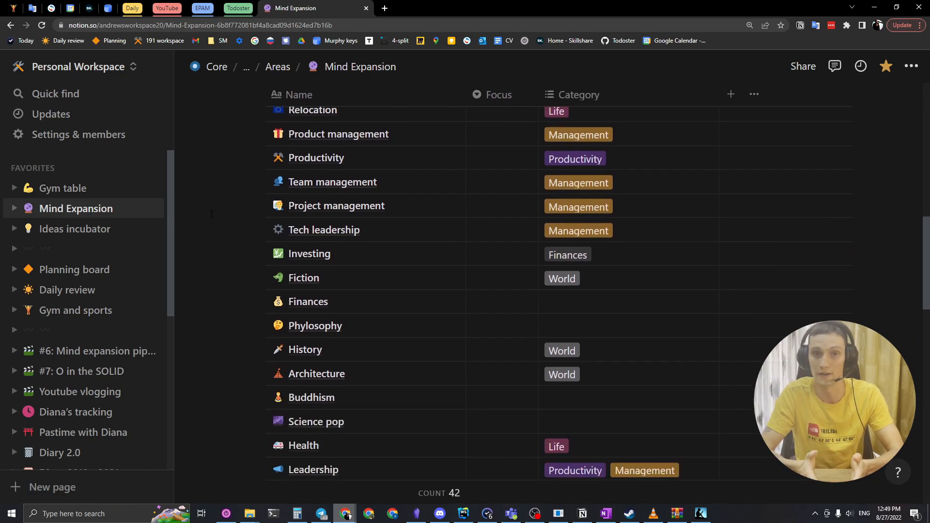
{"action": "scroll", "scroll_direction": "down", "scroll_amount": 3}
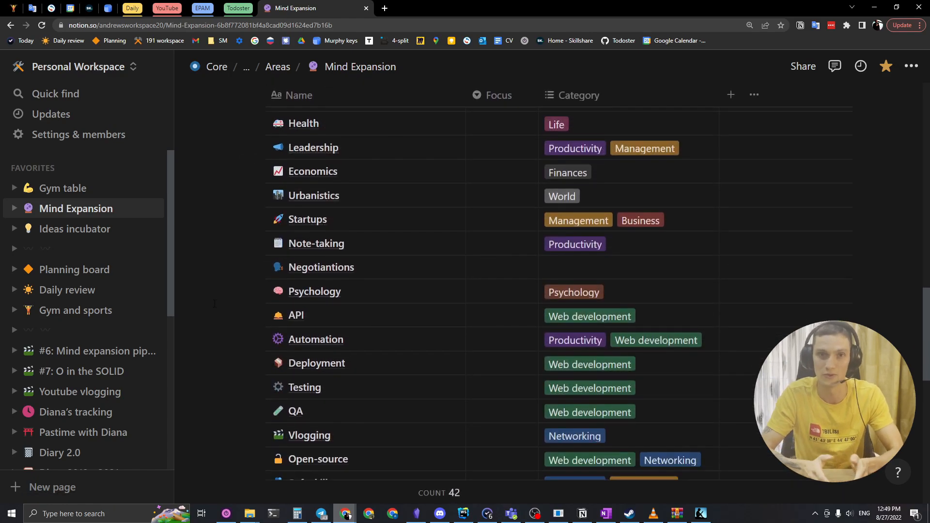
{"action": "scroll", "scroll_direction": "down", "scroll_amount": 3}
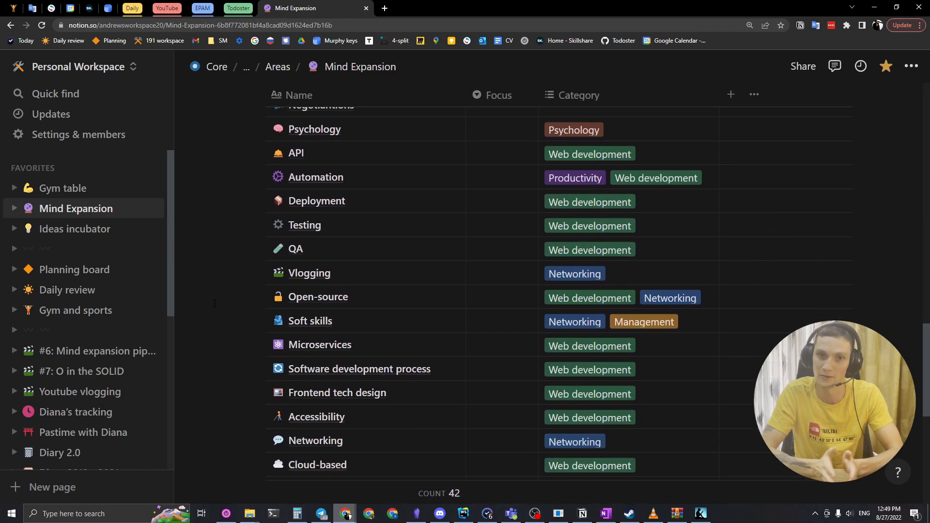
{"action": "scroll", "scroll_direction": "down", "scroll_amount": 3}
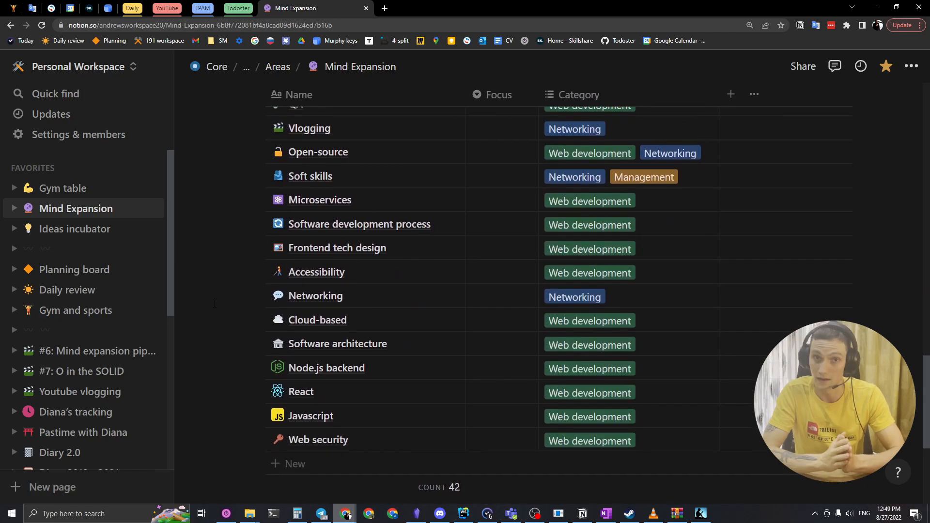